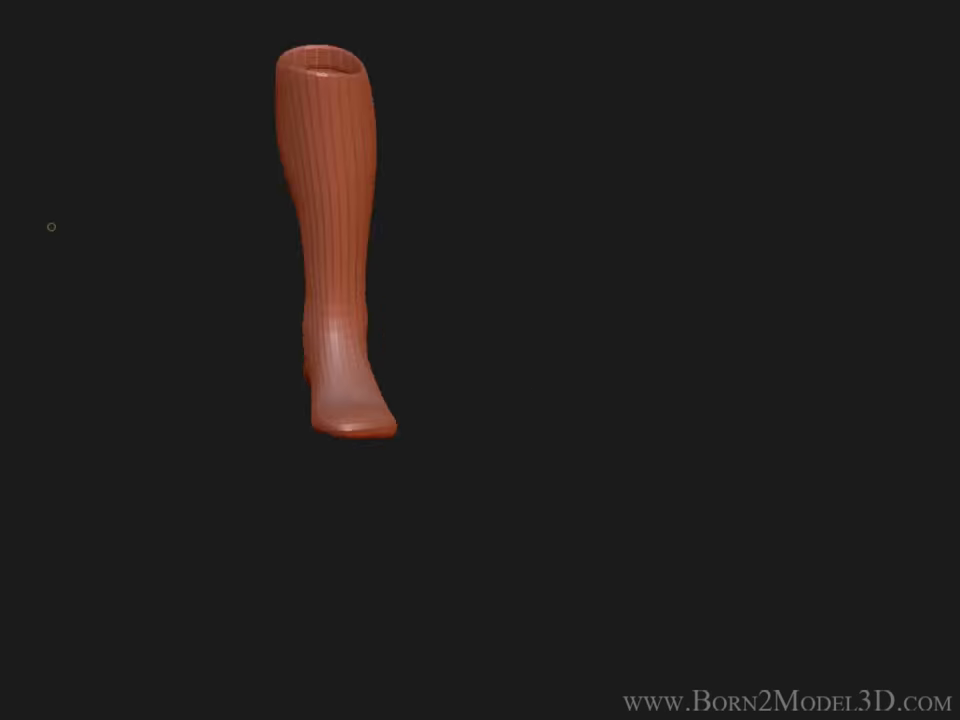
# Shape the heel and ankle into a rounded, defined contour above the flattened sole
pyautogui.moveTo(52, 226); pyautogui.dragTo(410, 356)
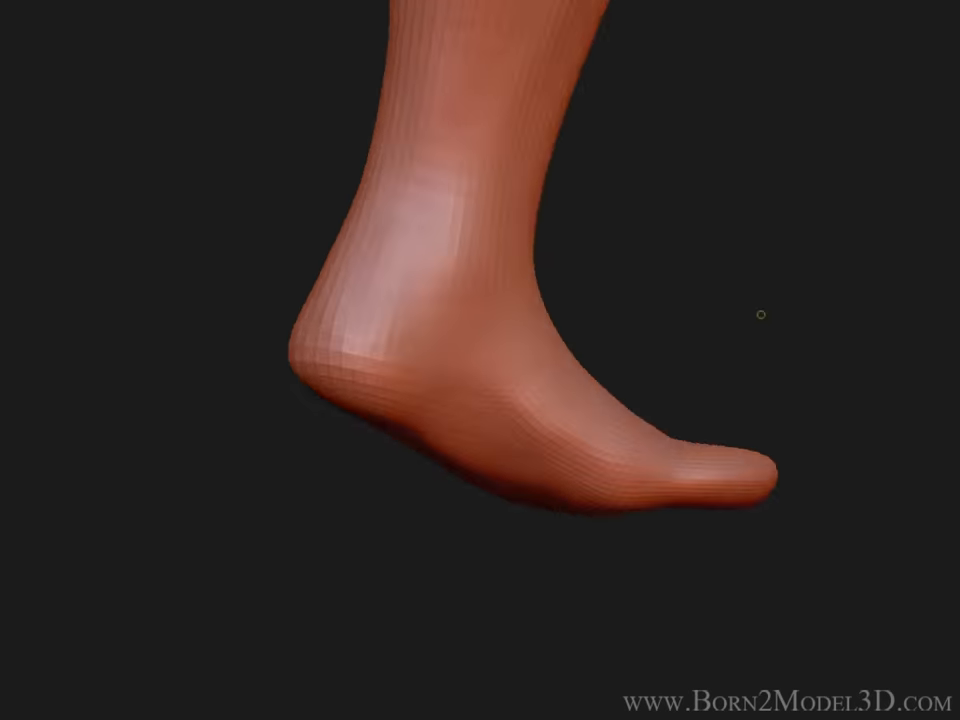
# Shape the front of the foot into a smooth, rounded toe tip
pyautogui.moveTo(762, 314); pyautogui.dragTo(410, 644)
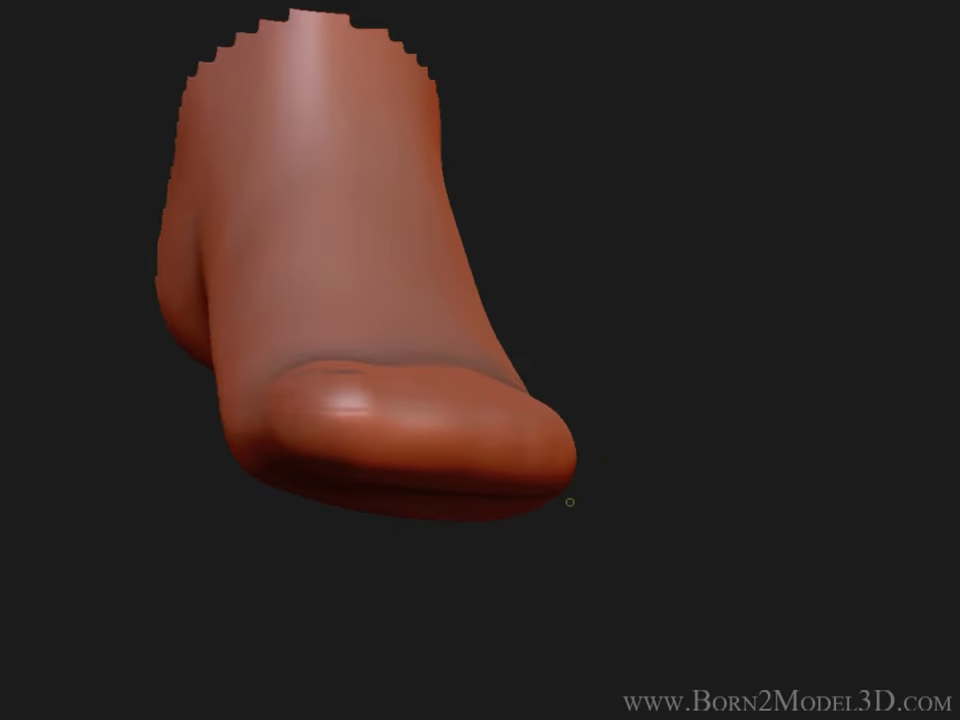
pyautogui.moveTo(572, 500); pyautogui.dragTo(684, 350)
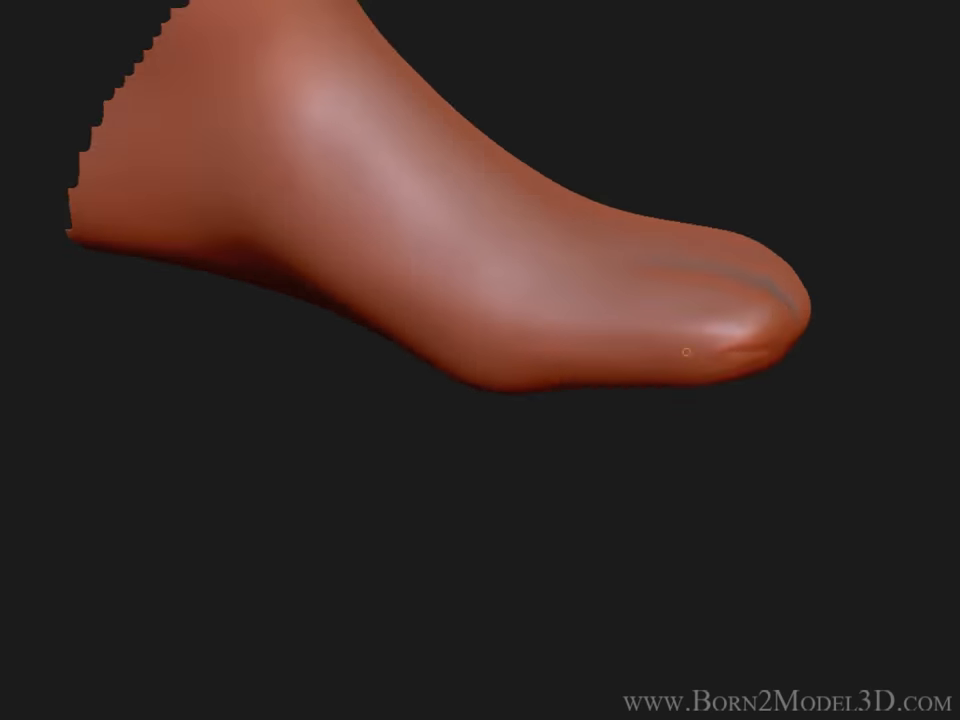